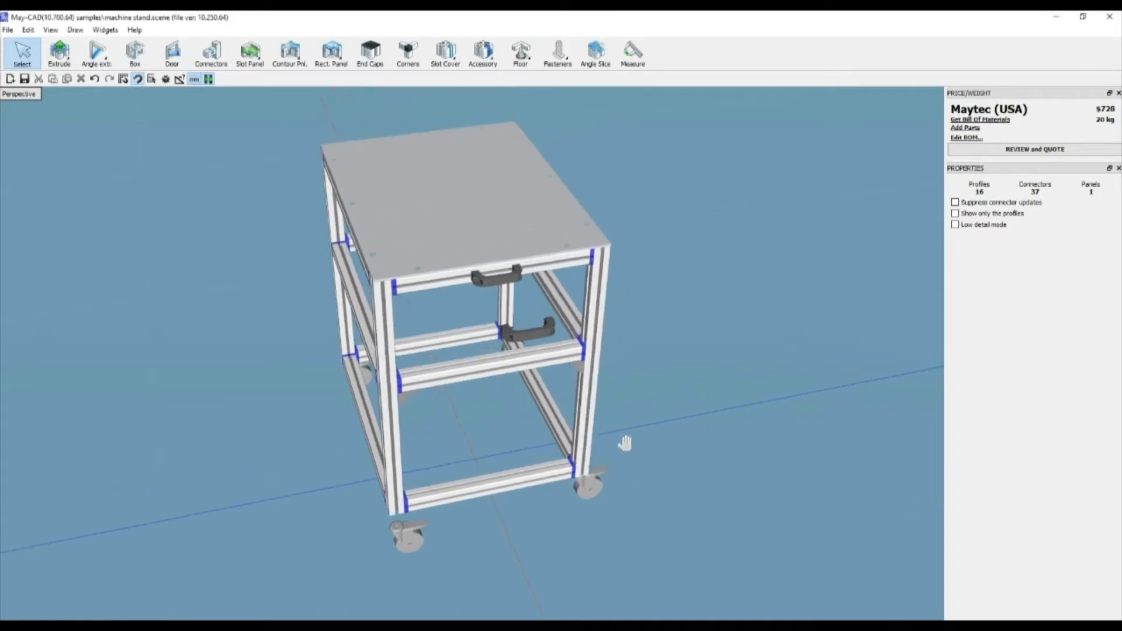
# Step: Orbit and pull back so the whole machine-stand cart sits over the floor grid
pyautogui.moveTo(624, 441); pyautogui.dragTo(525, 408)
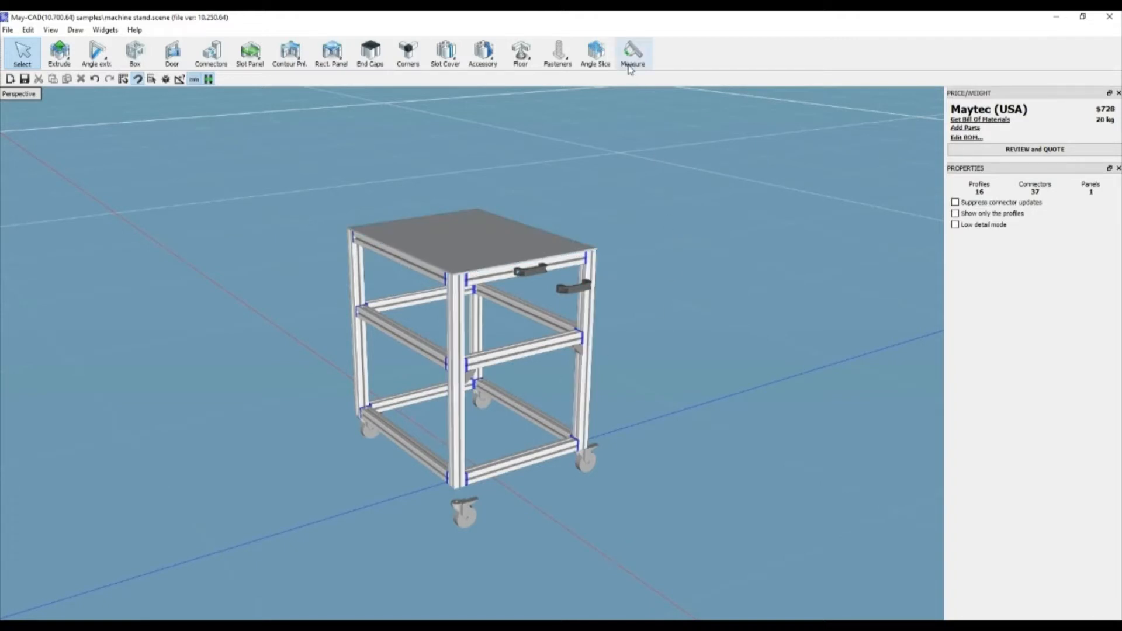
pyautogui.moveTo(650, 71)
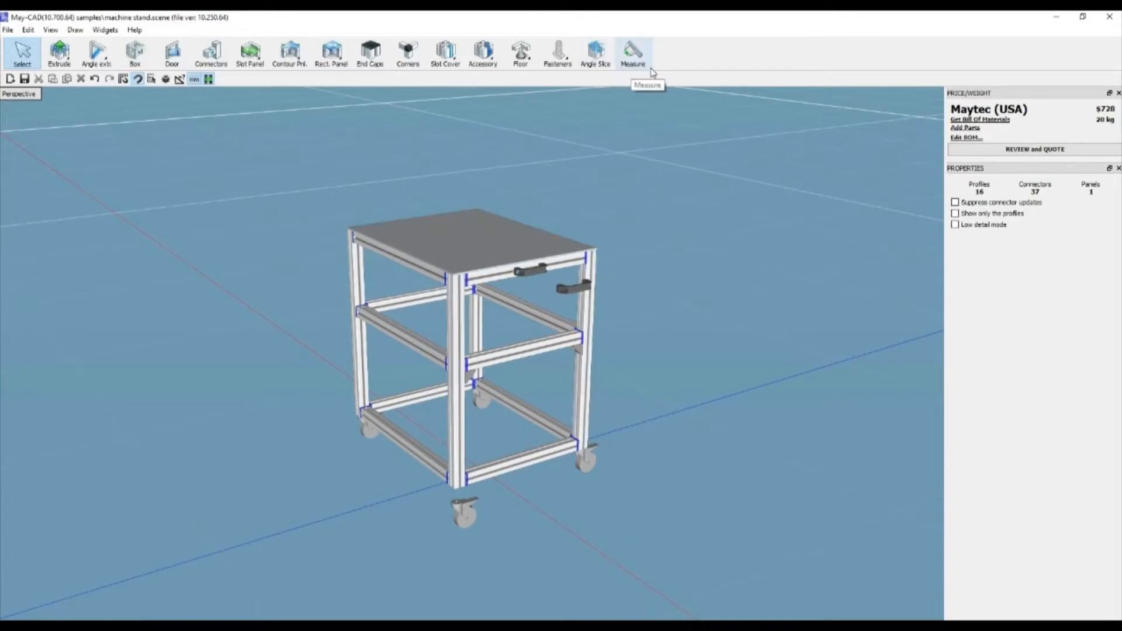
pyautogui.moveTo(639, 54)
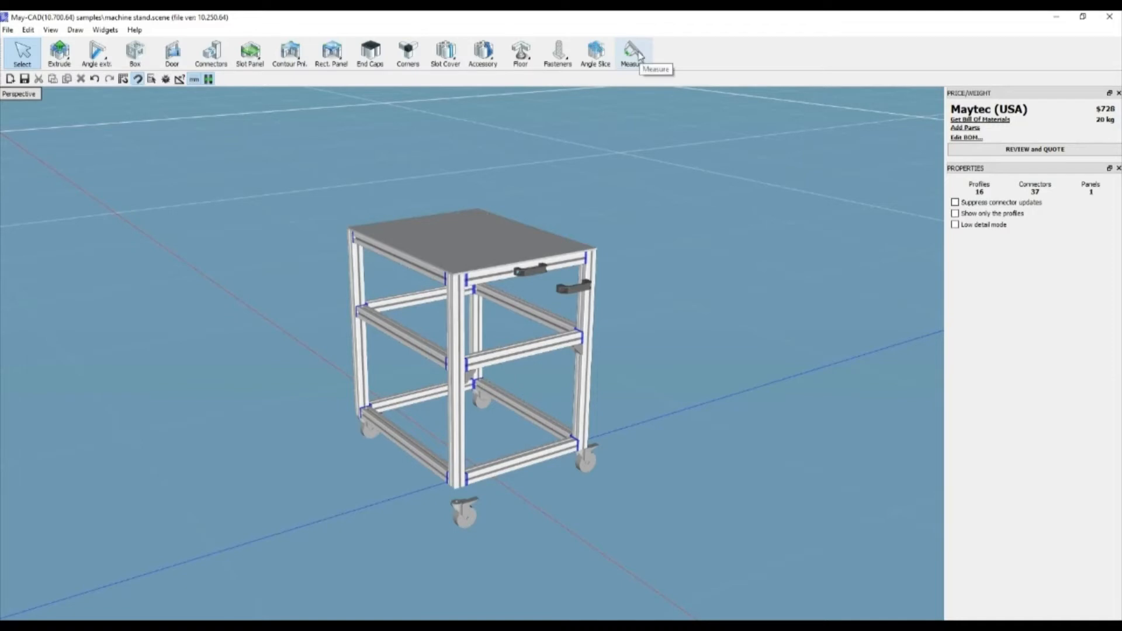
# Step: Start the Measure tool to measure distances on the cart frame
pyautogui.click(632, 53)
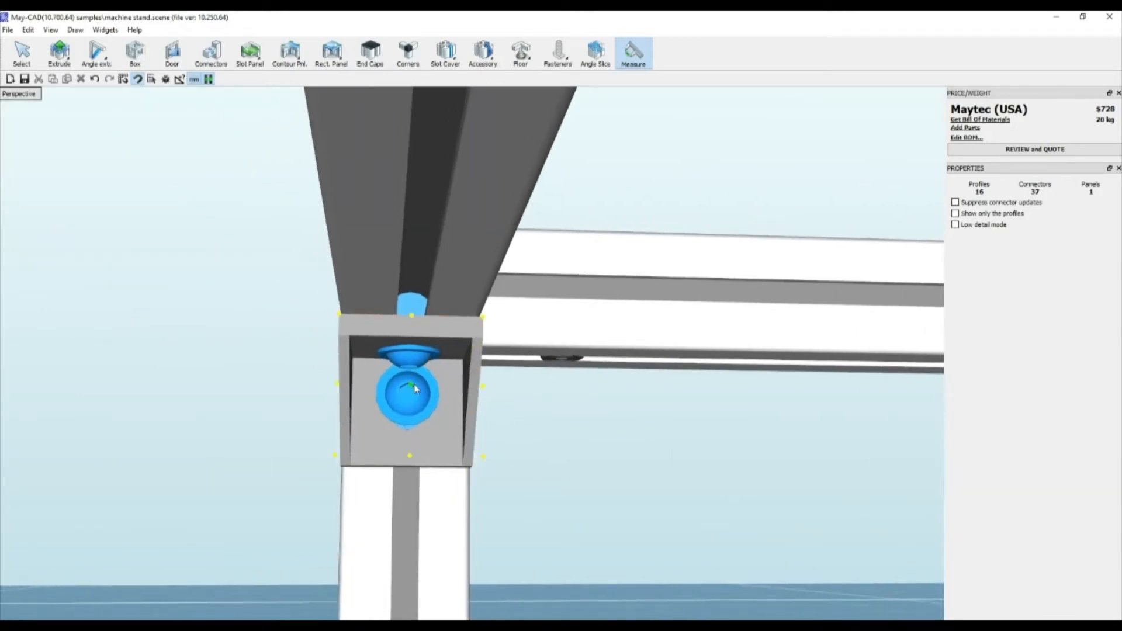
# Step: Zoom toward the lower frame joint near the caster on the 40x40, 700 mm leg
pyautogui.scroll(-3)
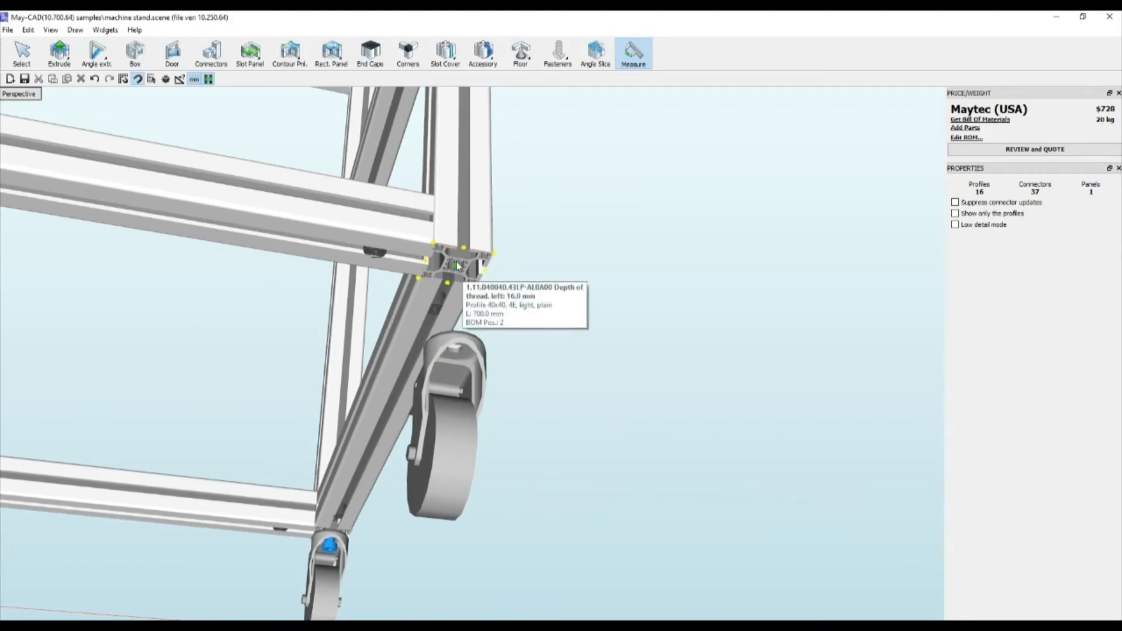
pyautogui.moveTo(599, 127)
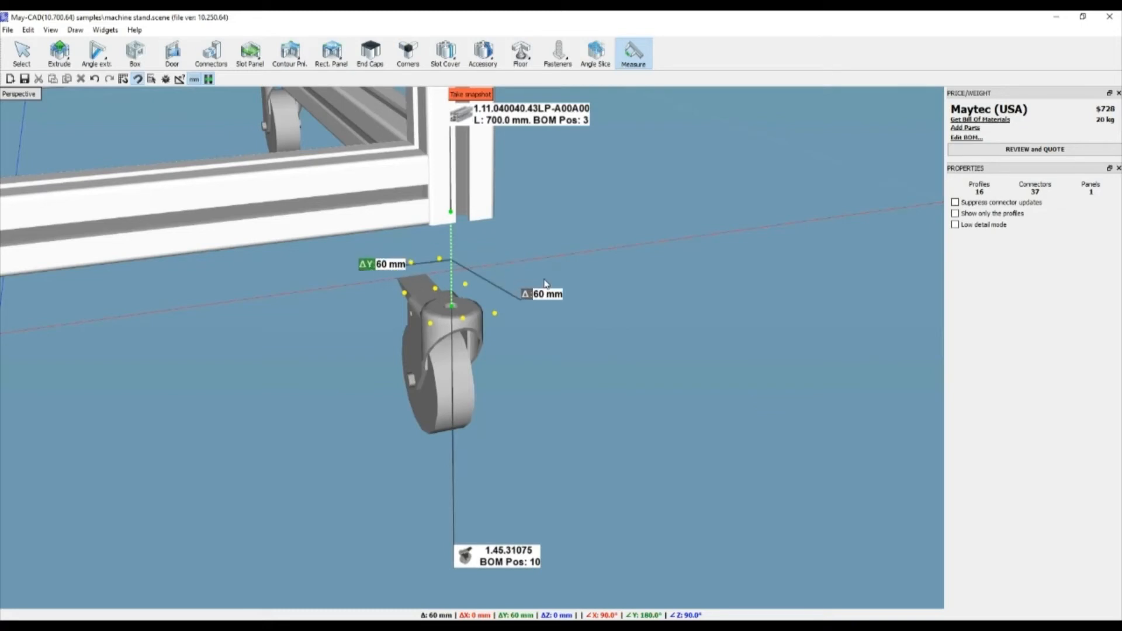
pyautogui.moveTo(478, 148)
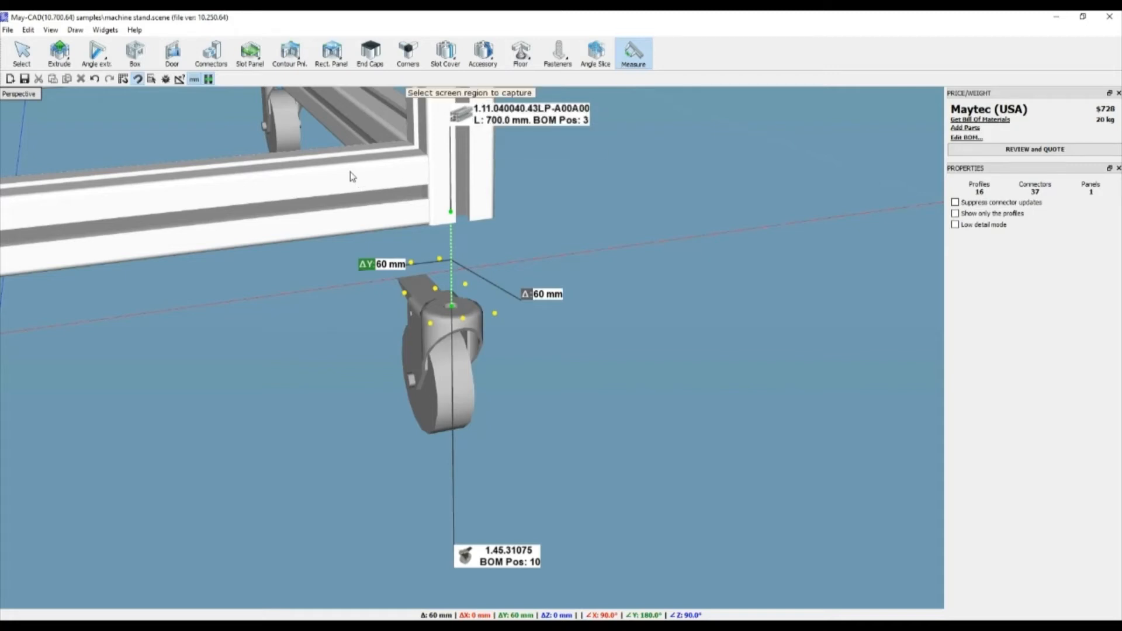
# Step: Capture a rectangle around the caster and its 60 mm measurement for the BOM snapshot
pyautogui.moveTo(322, 149); pyautogui.dragTo(657, 597)
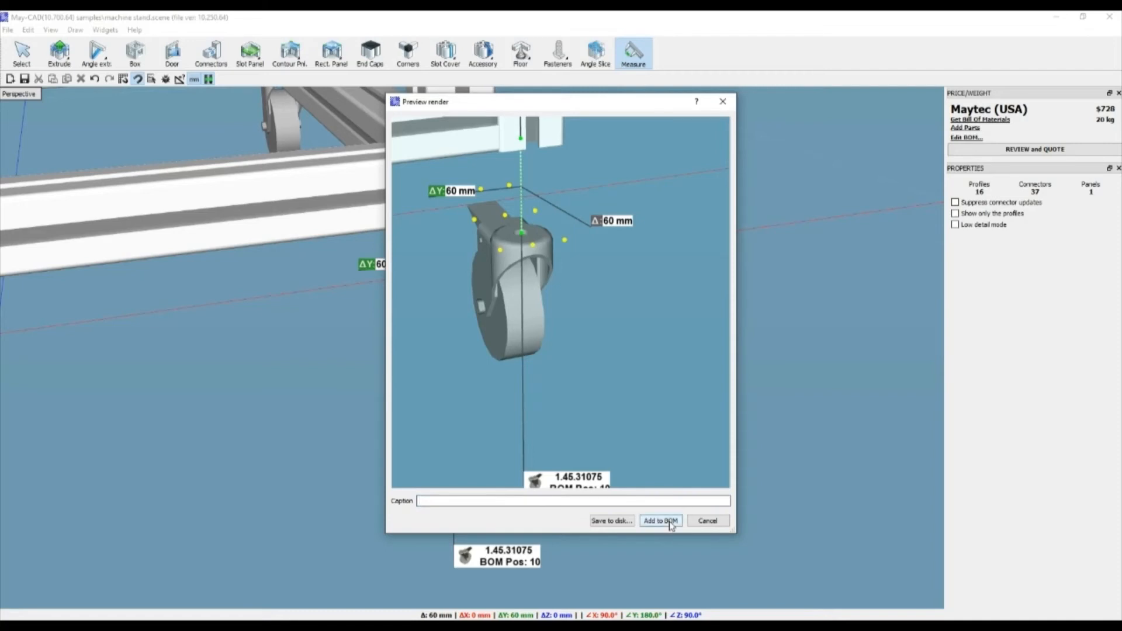
pyautogui.moveTo(610, 520)
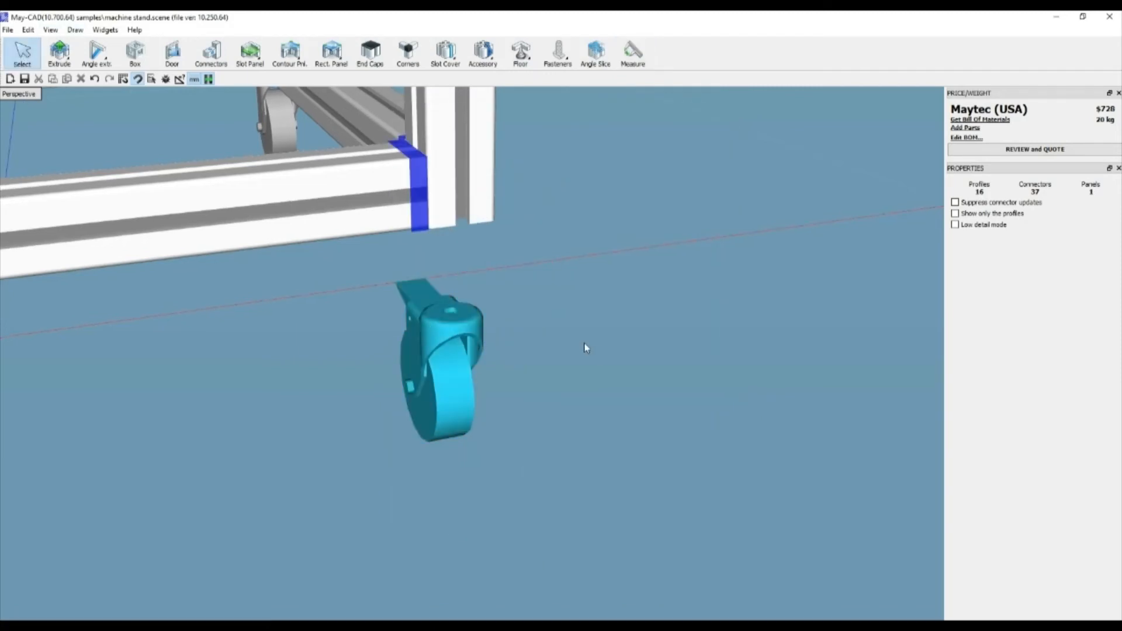
# Step: Restart the Measure tool, clearing the old measurement, ready for new caster points
pyautogui.click(633, 52)
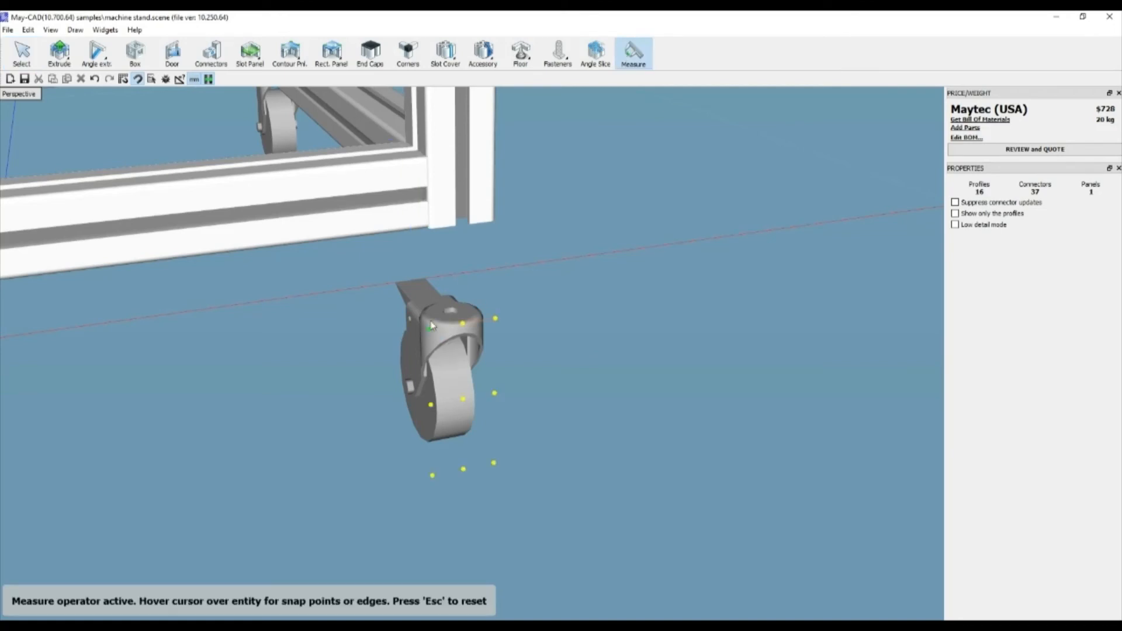